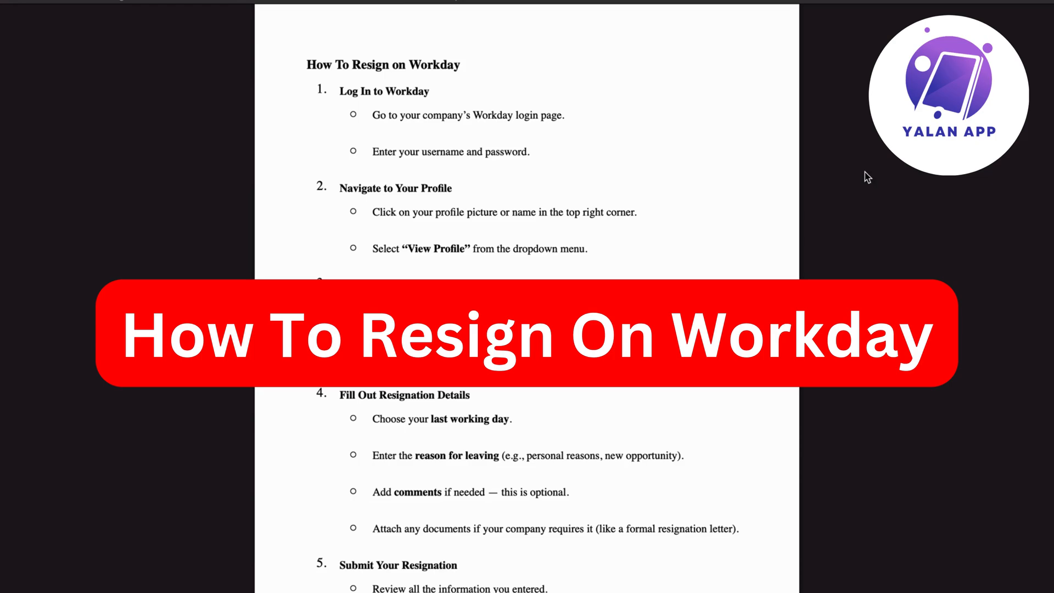
mouse_move(821, 168)
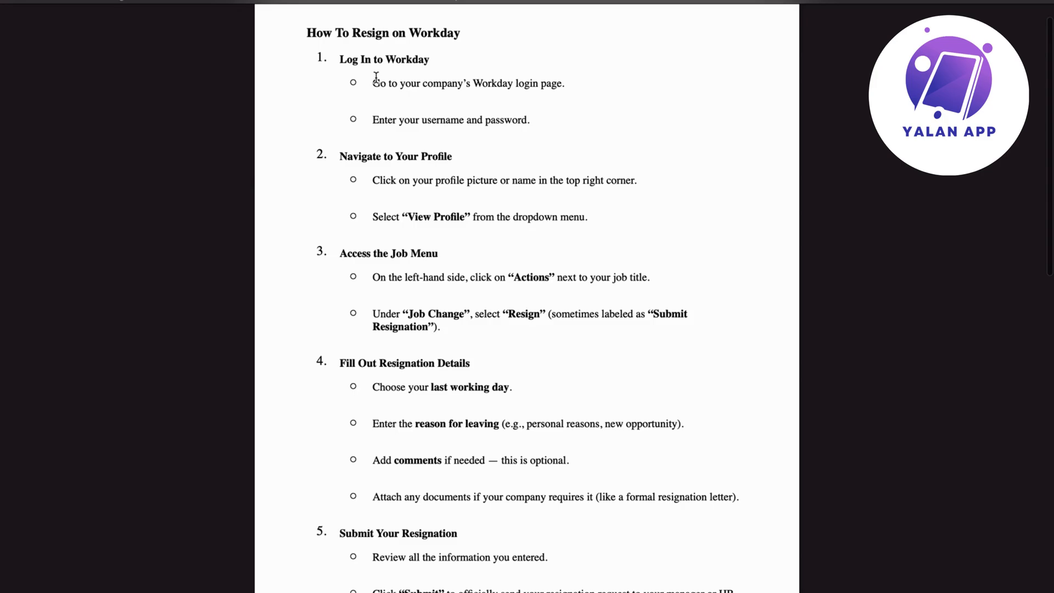
mouse_move(415, 65)
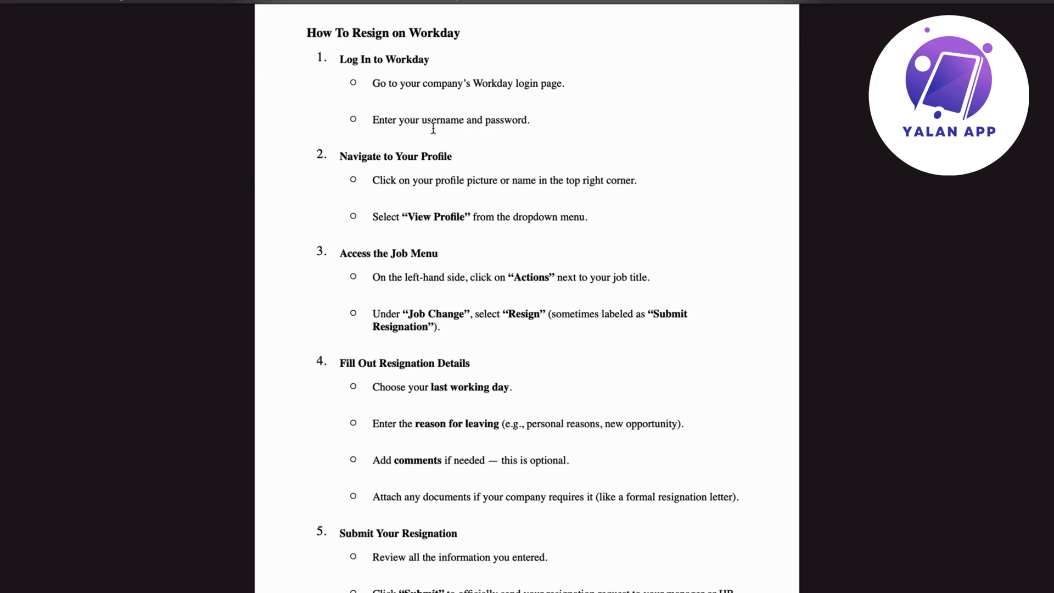
mouse_move(570, 132)
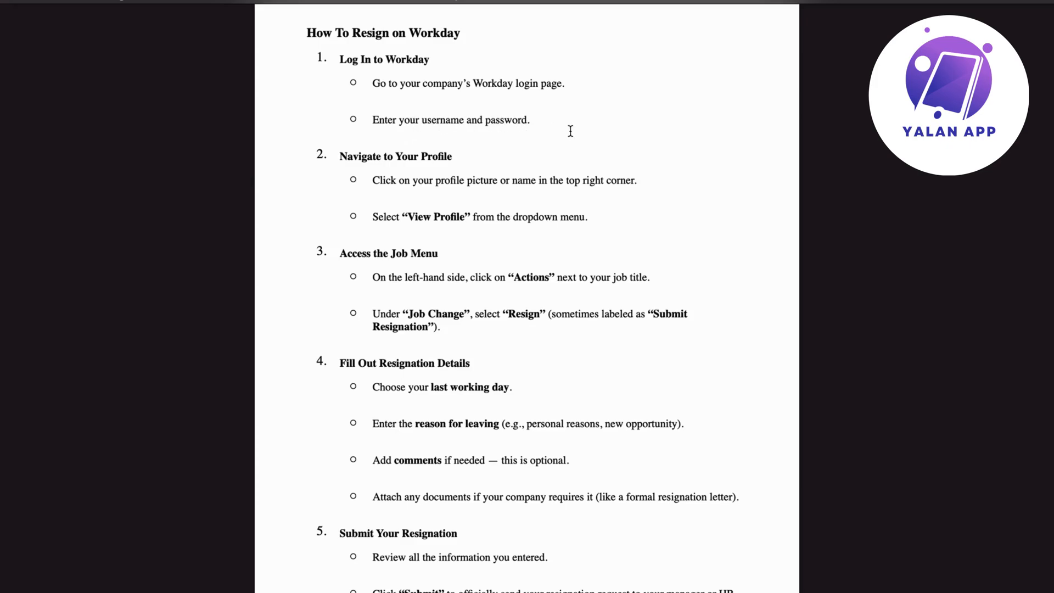
Scroll down until step 5, Submit Your Resignation, is fully visible.
scroll(down, 3)
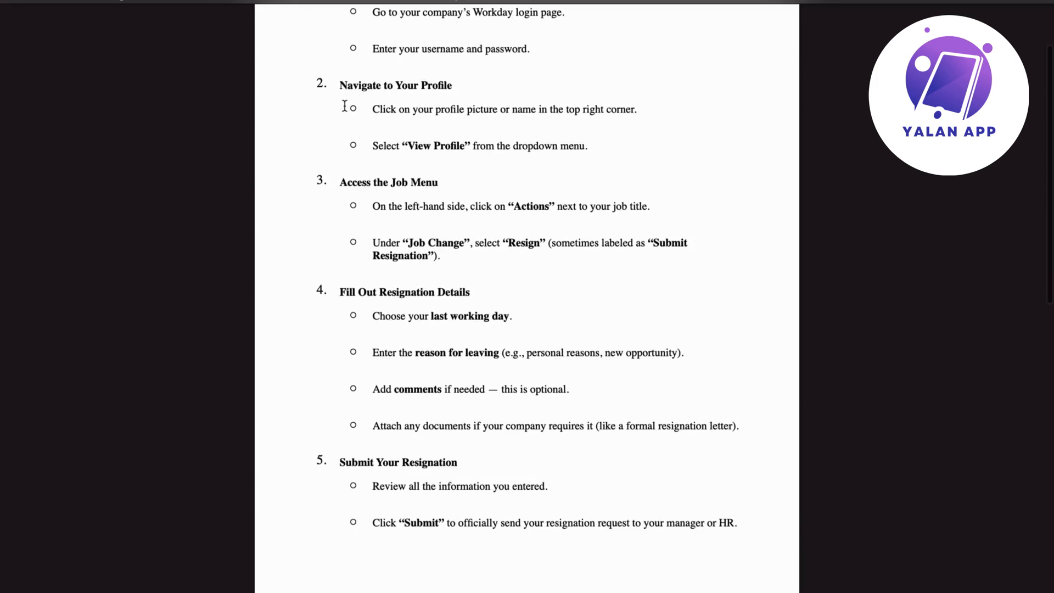
mouse_move(462, 88)
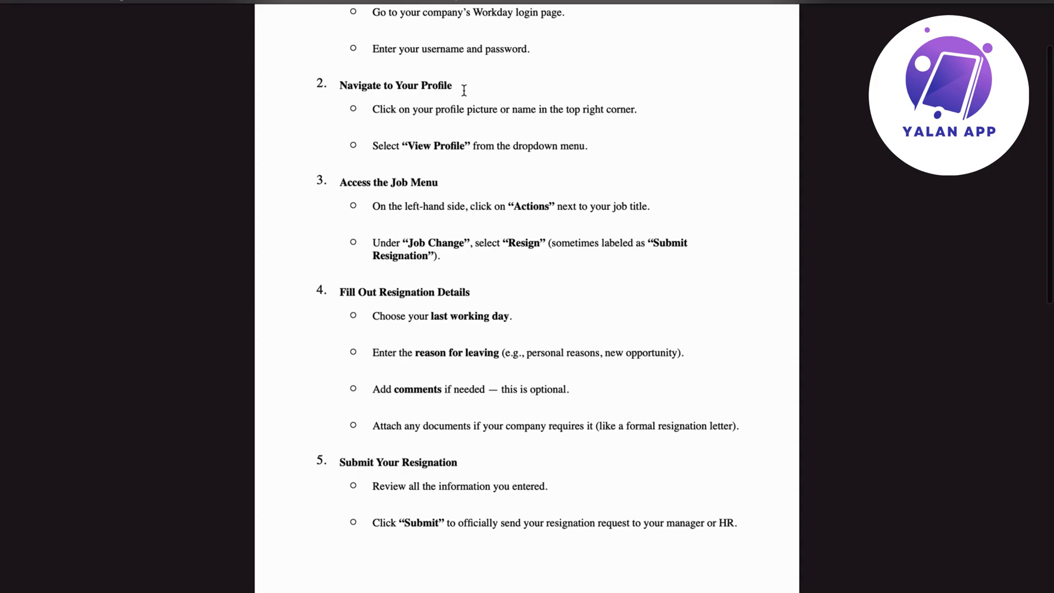
mouse_move(461, 122)
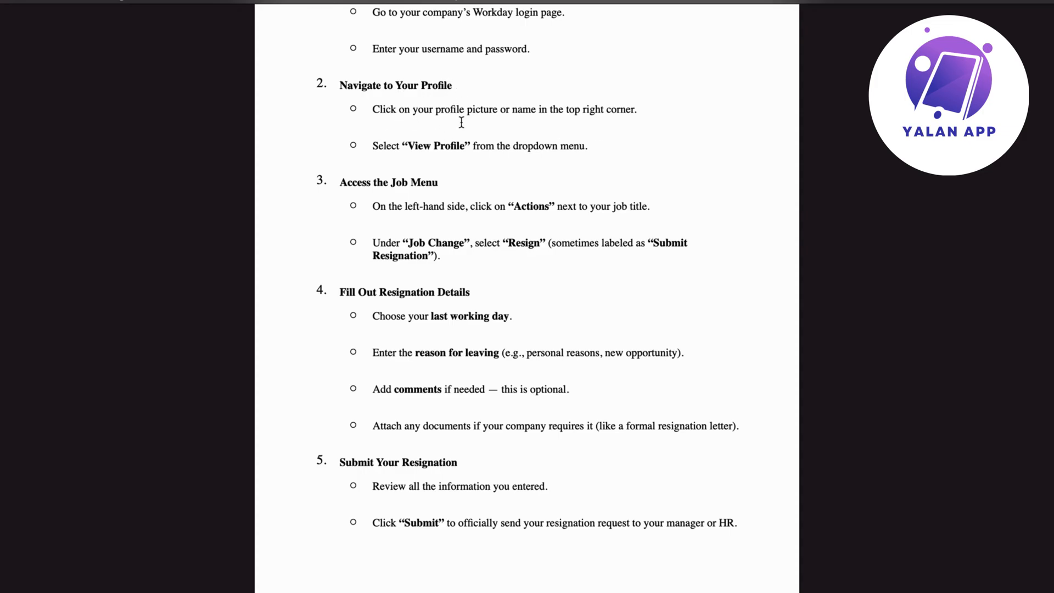
mouse_move(623, 115)
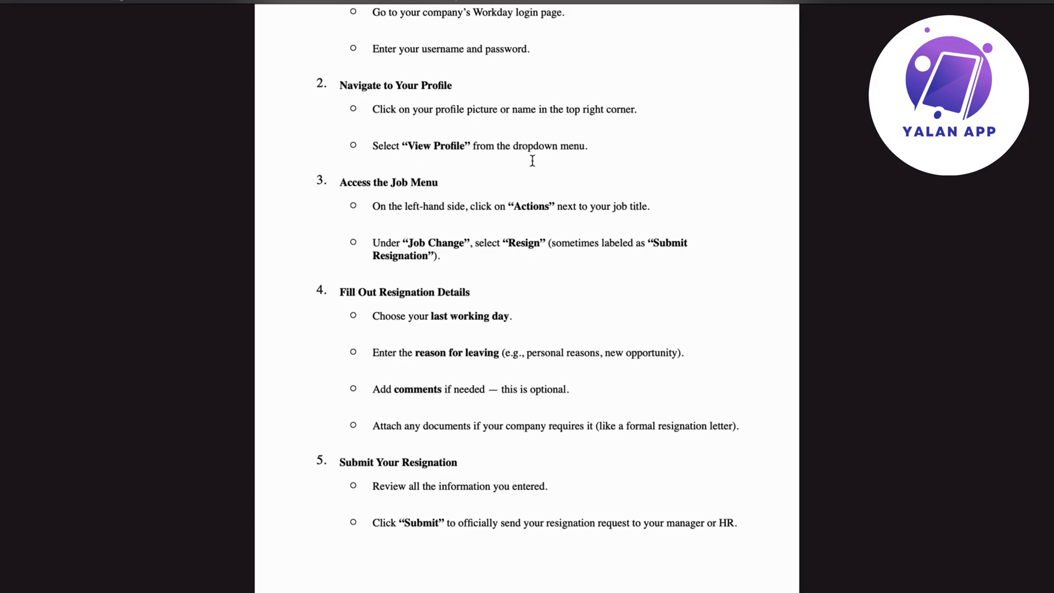
Scroll further down toward the blank end of the first page.
scroll(down, 3)
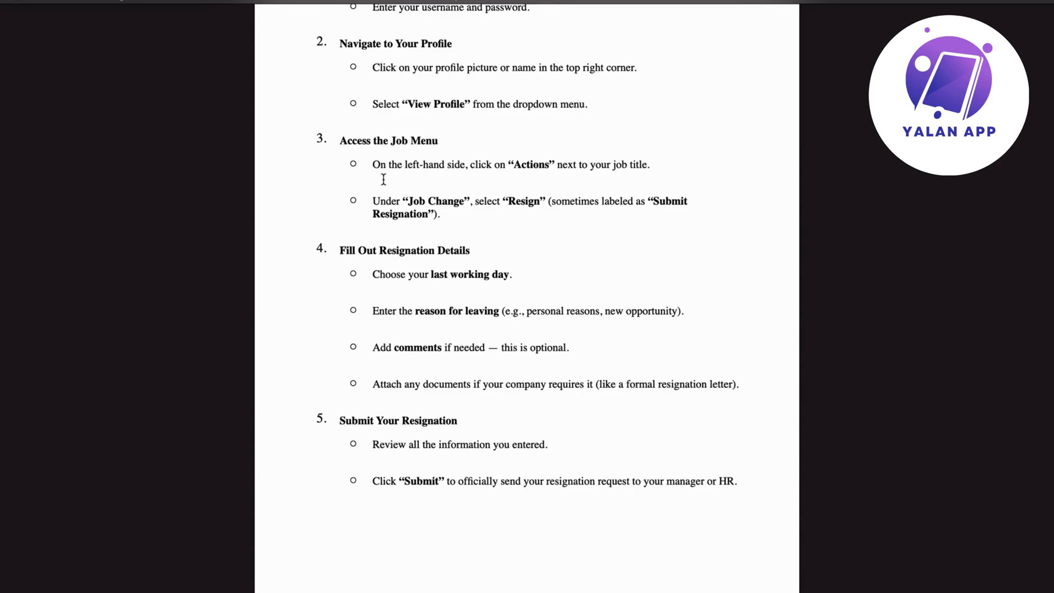
mouse_move(538, 171)
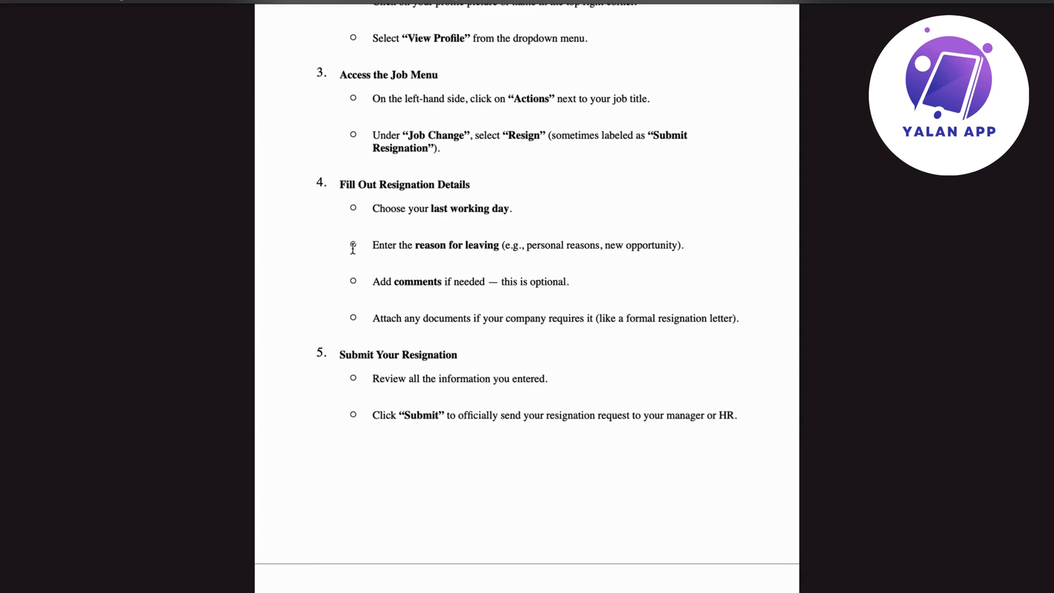
mouse_move(521, 210)
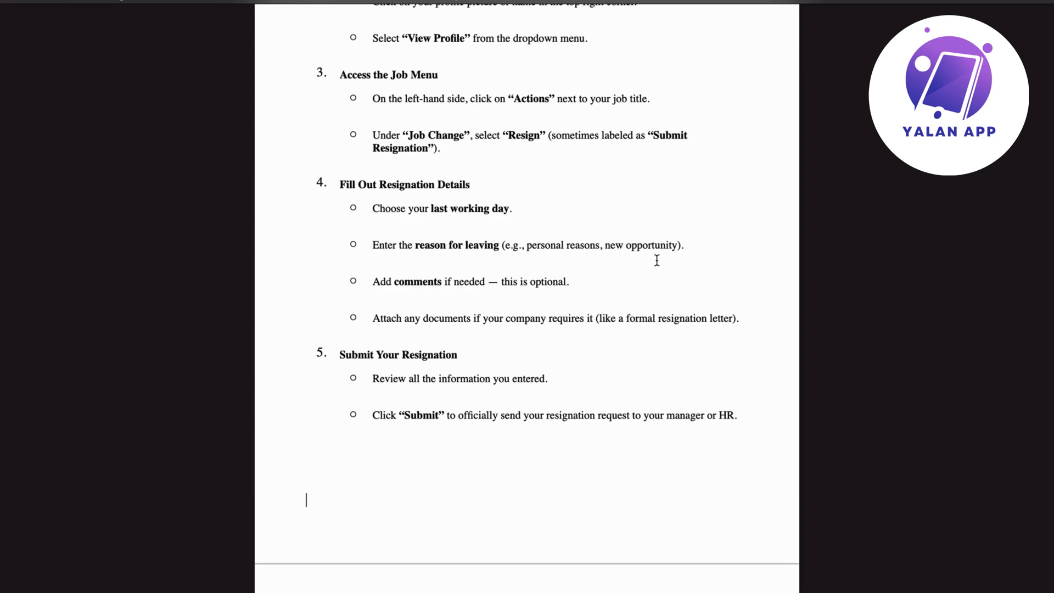
mouse_move(741, 245)
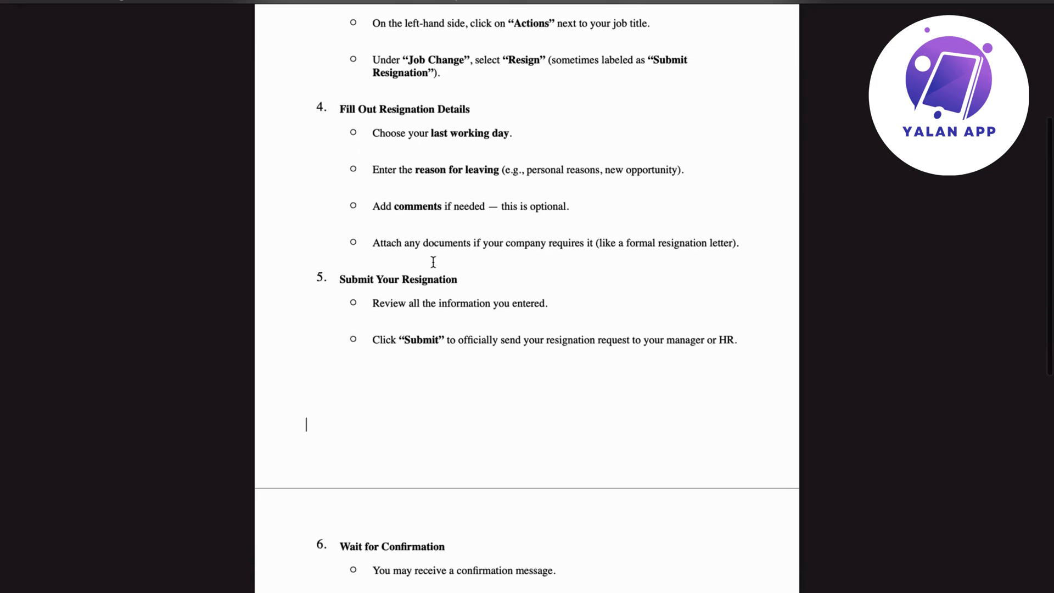
mouse_move(596, 258)
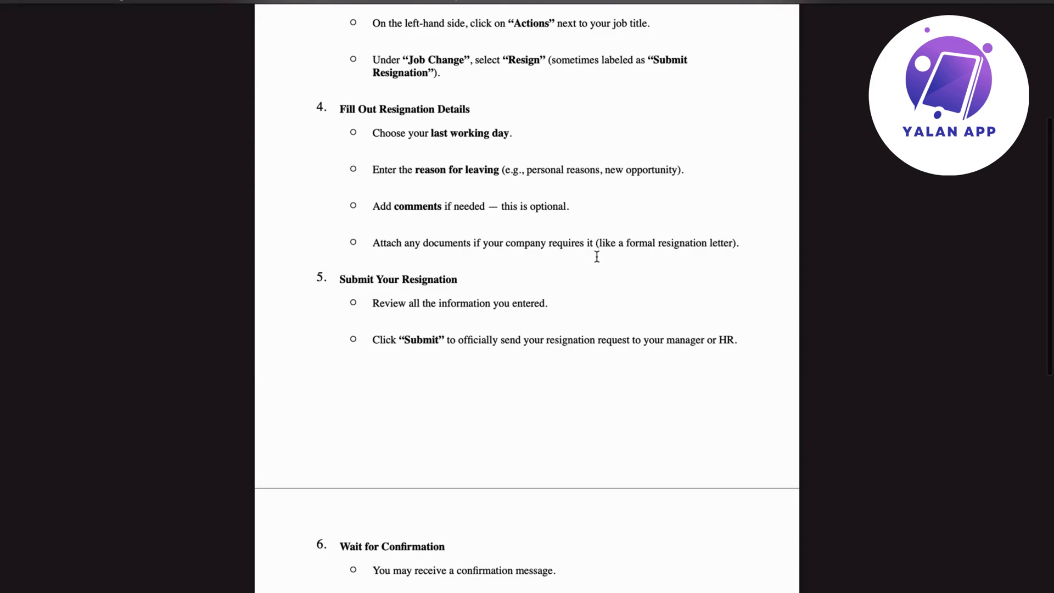
mouse_move(704, 254)
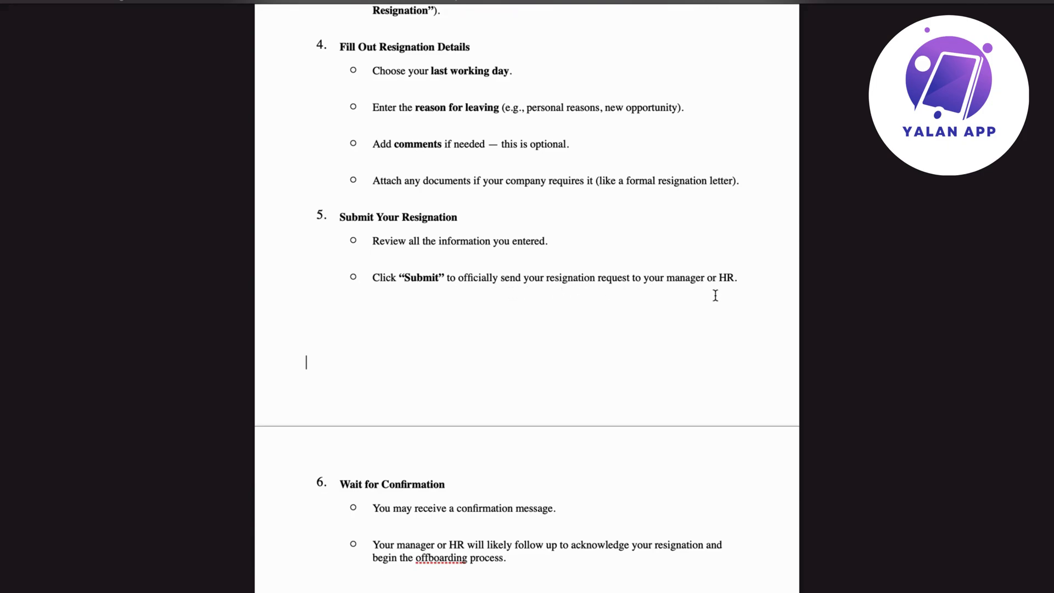
Scroll past the page break to reveal step 6, Wait for Confirmation.
scroll(down, 3)
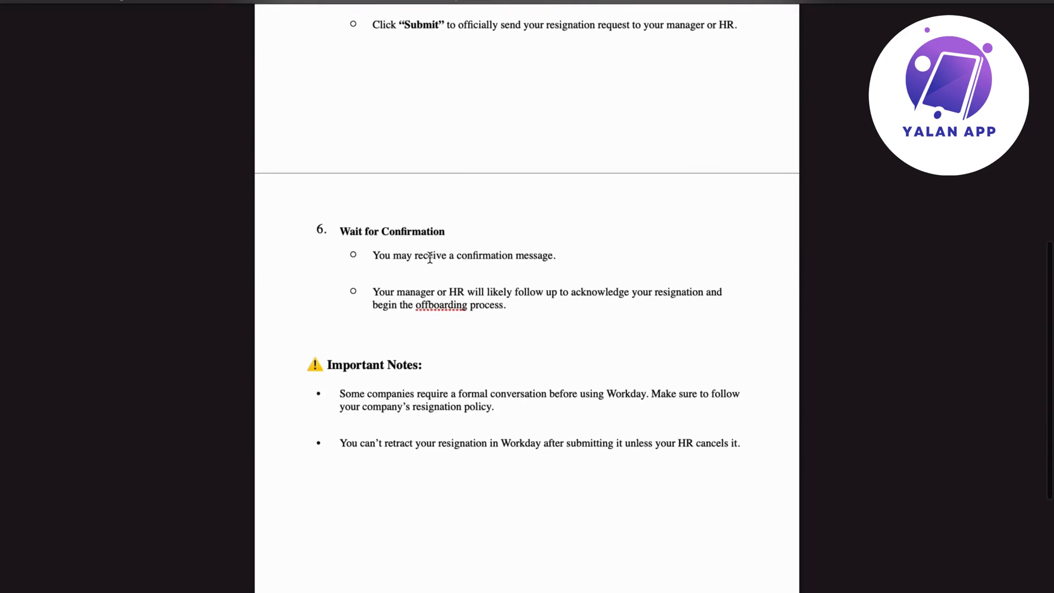
mouse_move(544, 262)
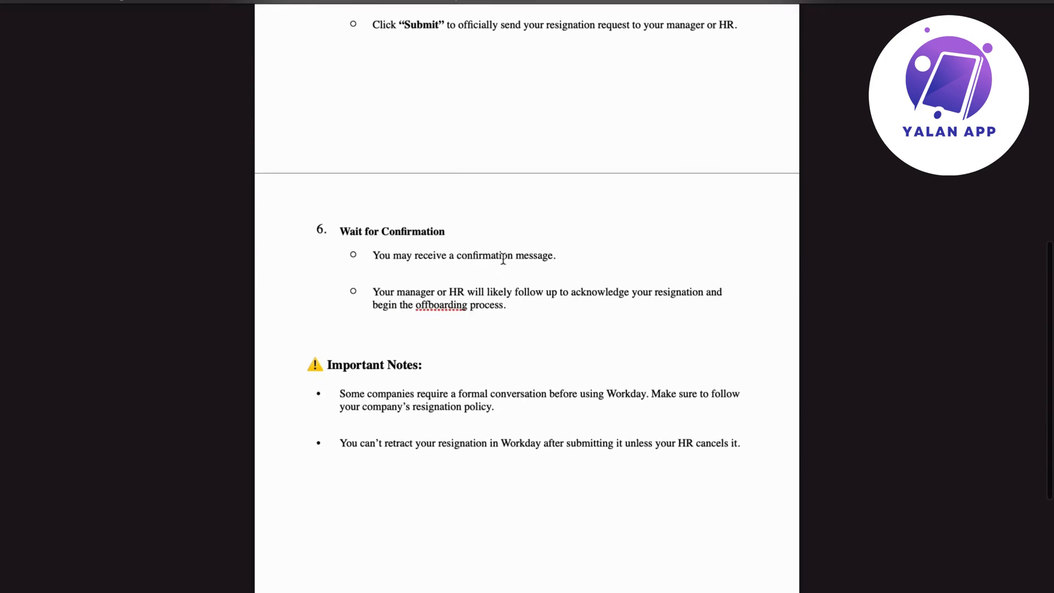
Click in the document and scroll down to the closing Important Notes section.
click(306, 110)
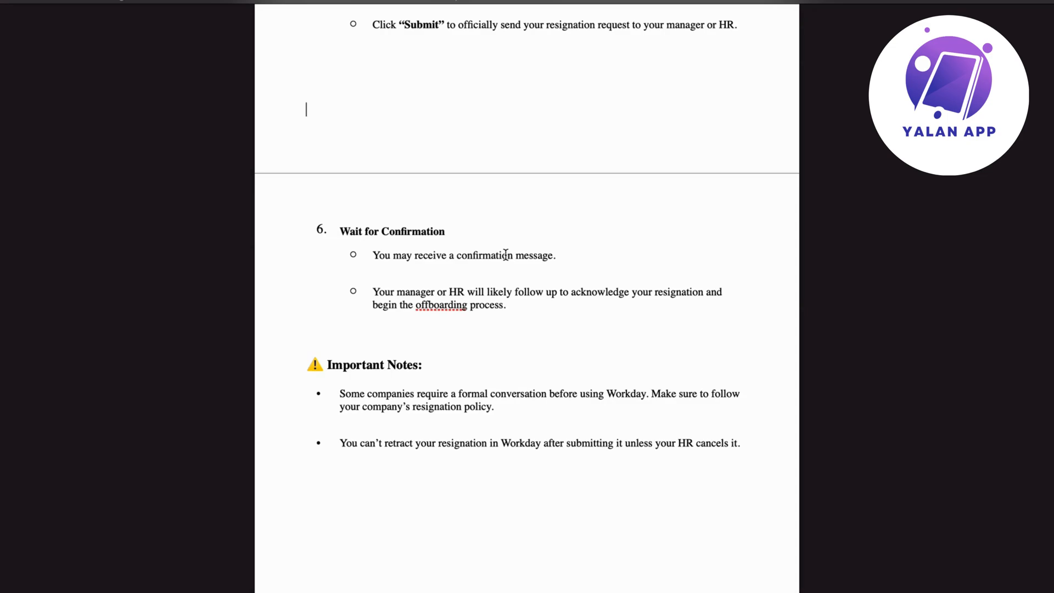
mouse_move(604, 301)
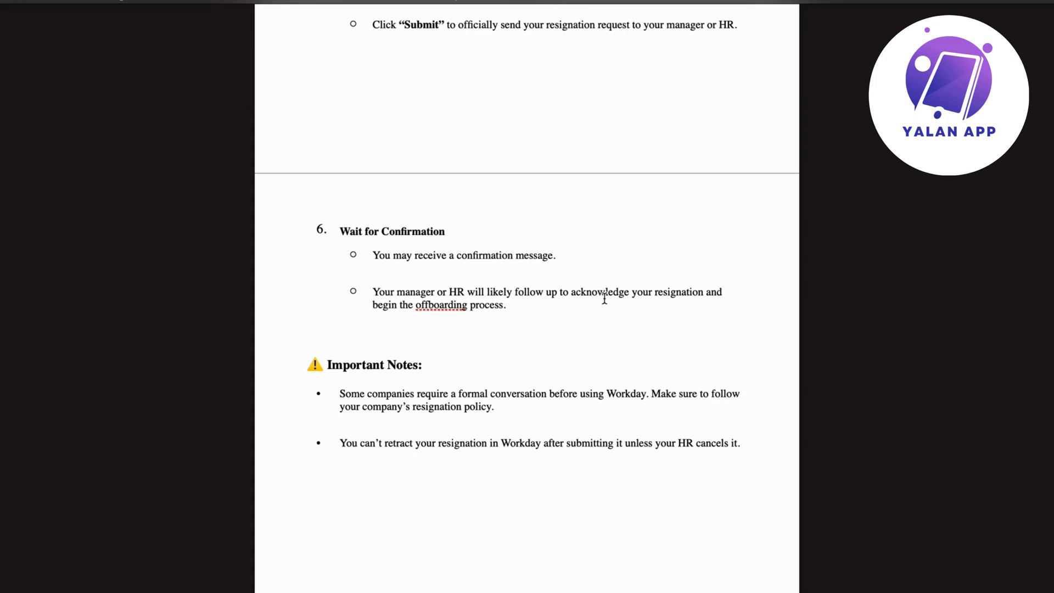
mouse_move(423, 325)
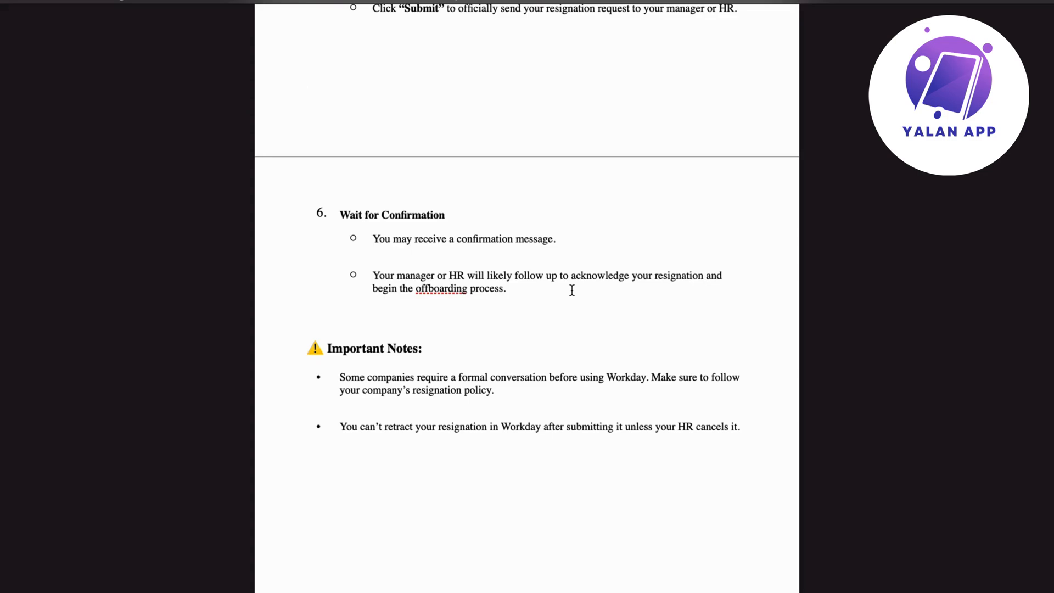
click(306, 93)
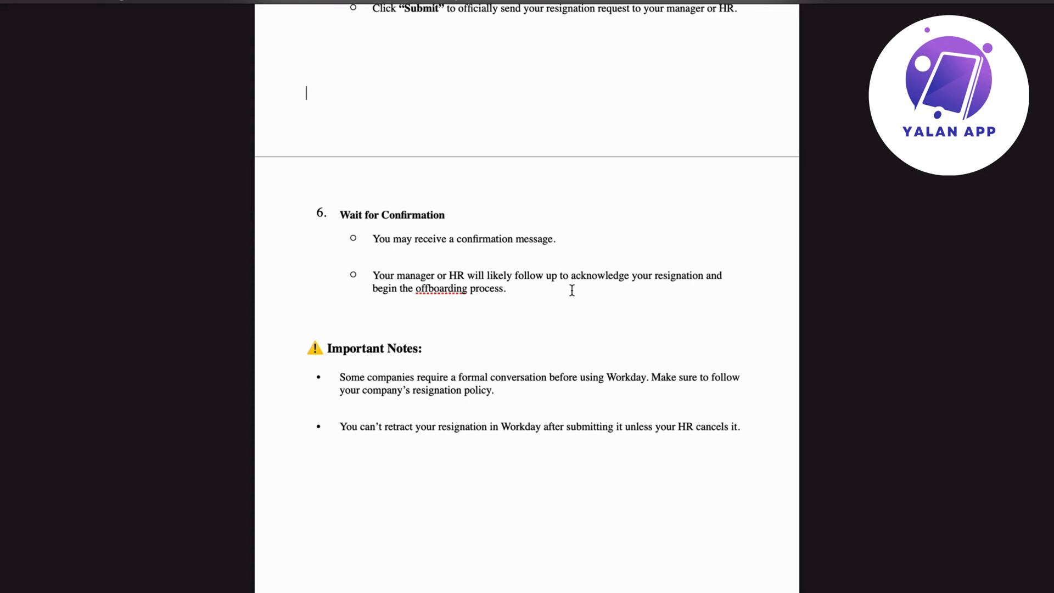
scroll(down, 3)
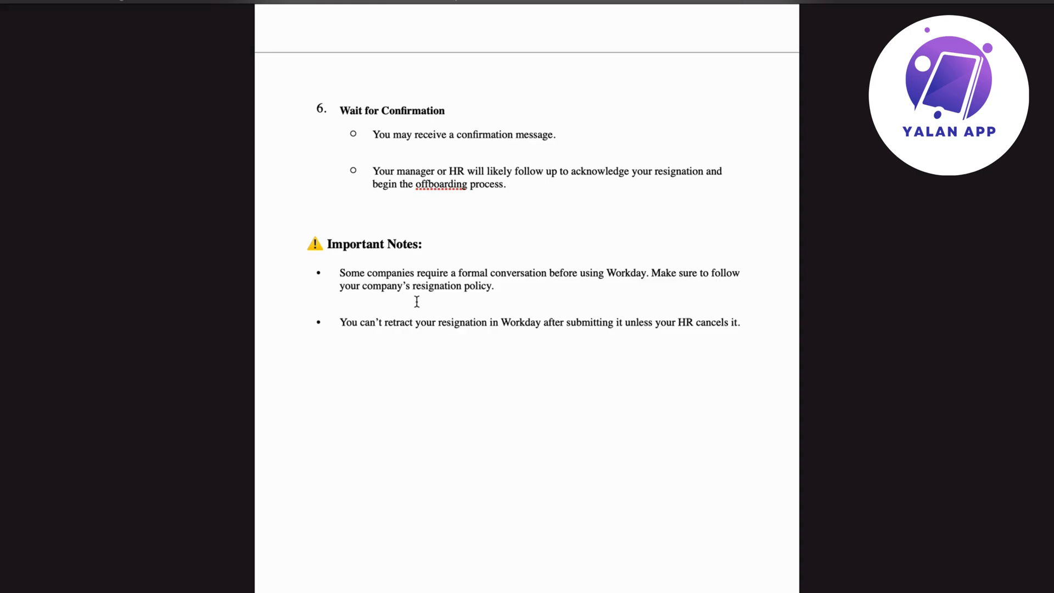
drag(339, 273, 494, 285)
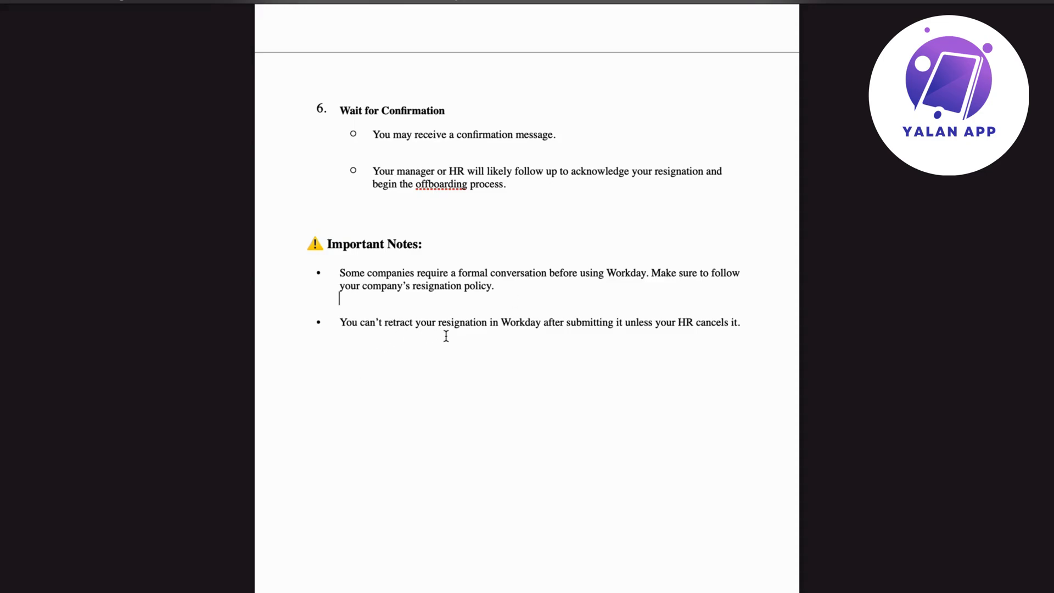
mouse_move(575, 338)
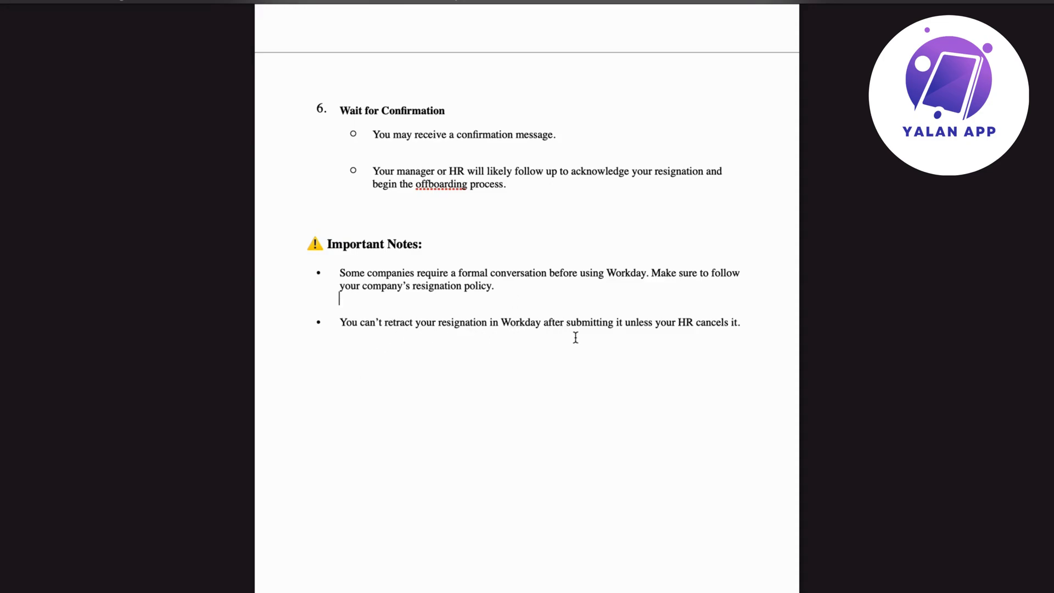